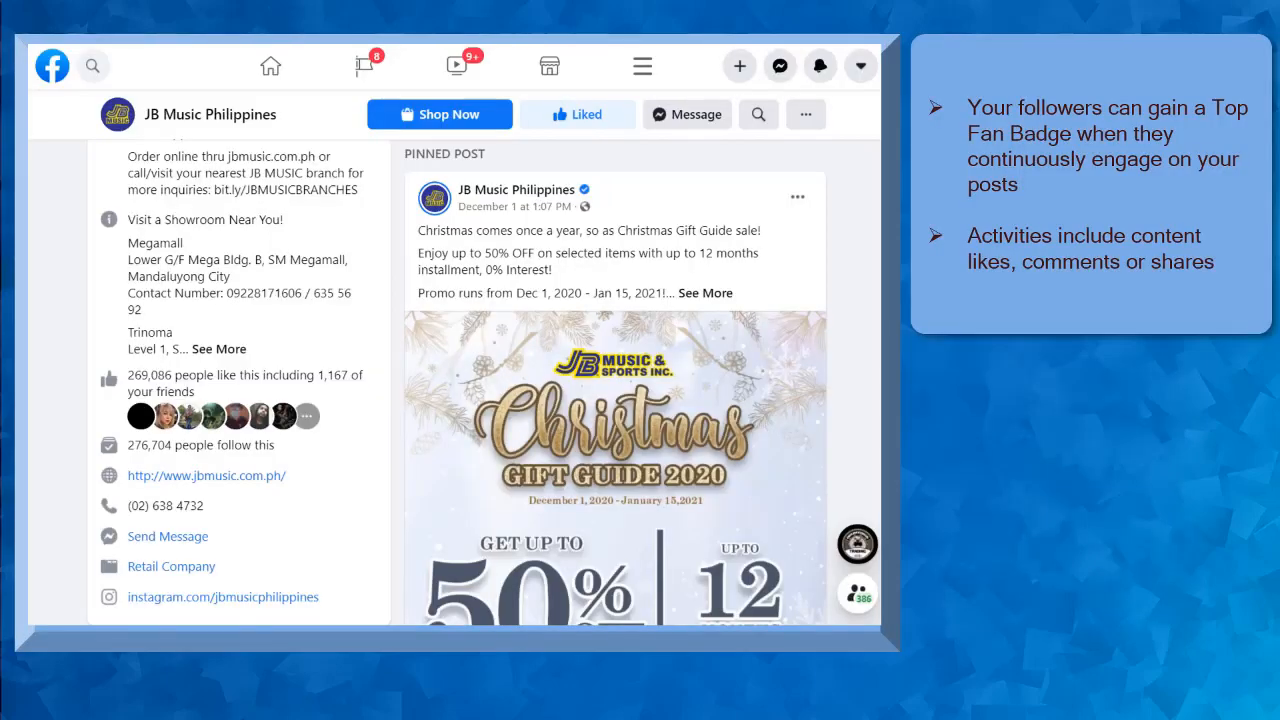
- Reach the Page's Facebook Badges settings and switch the Top Fan Badges toggle on
scroll(down, 3)
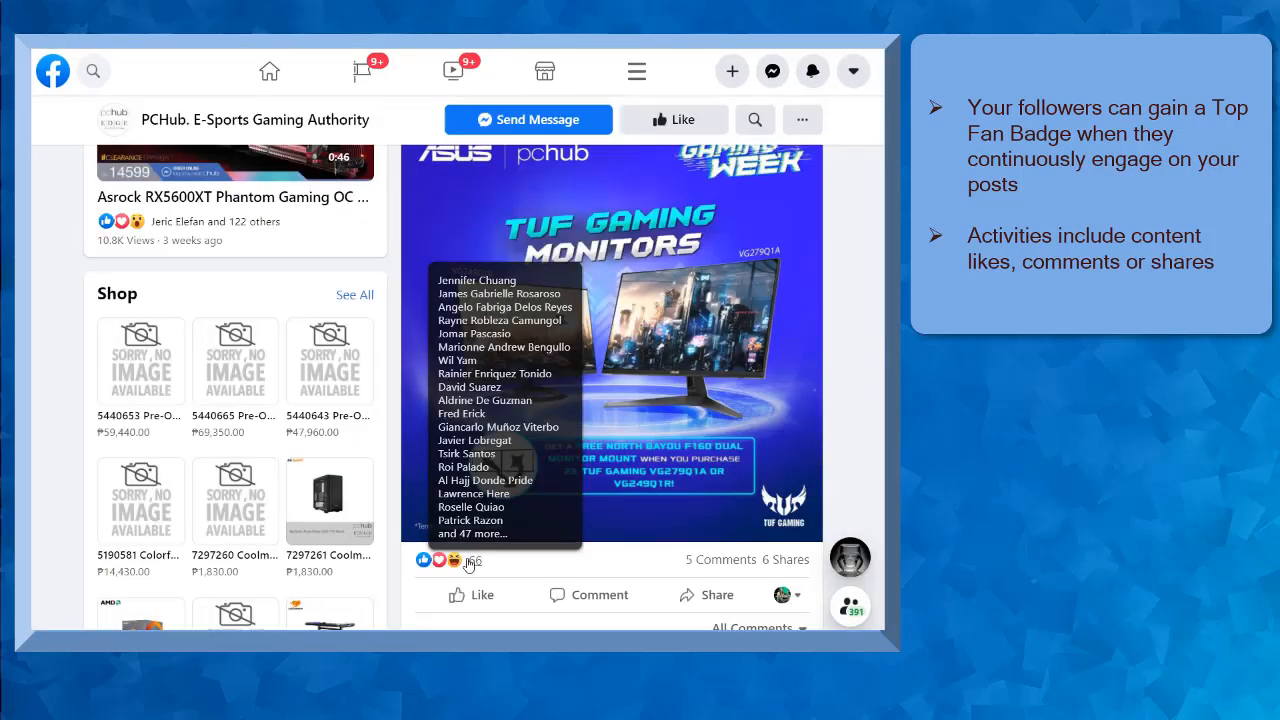
scroll(down, 3)
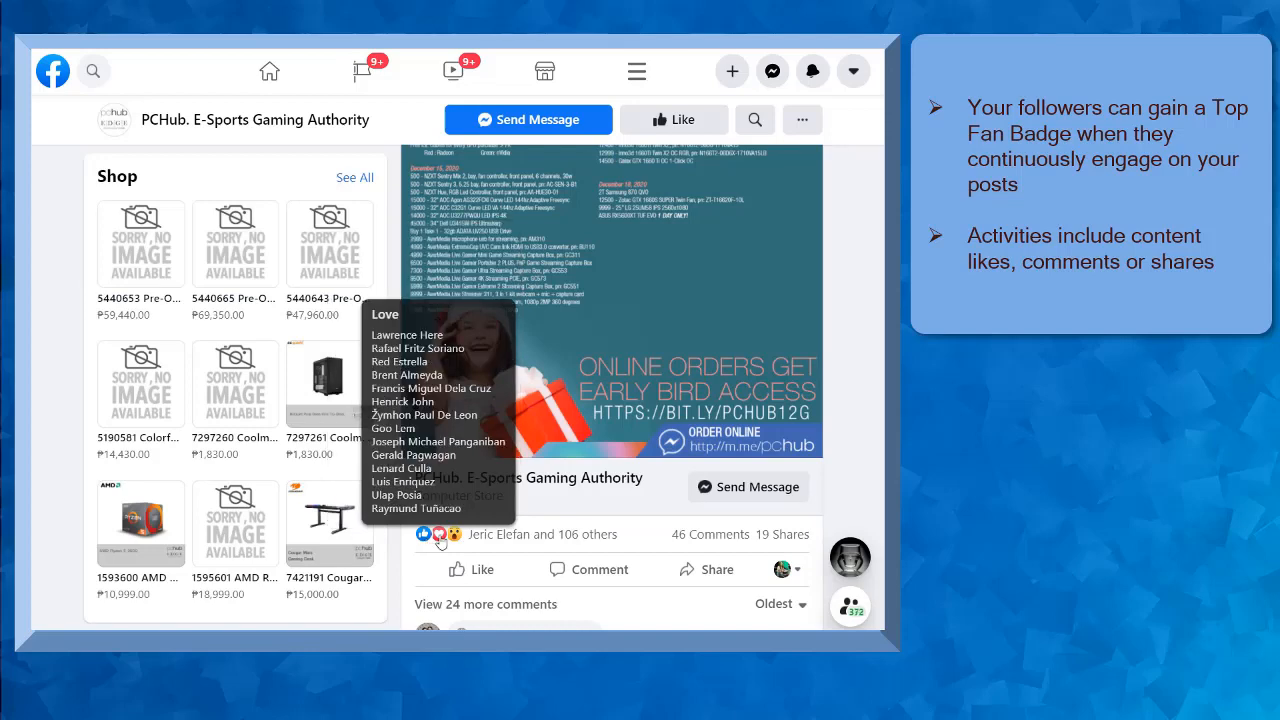
scroll(down, 3)
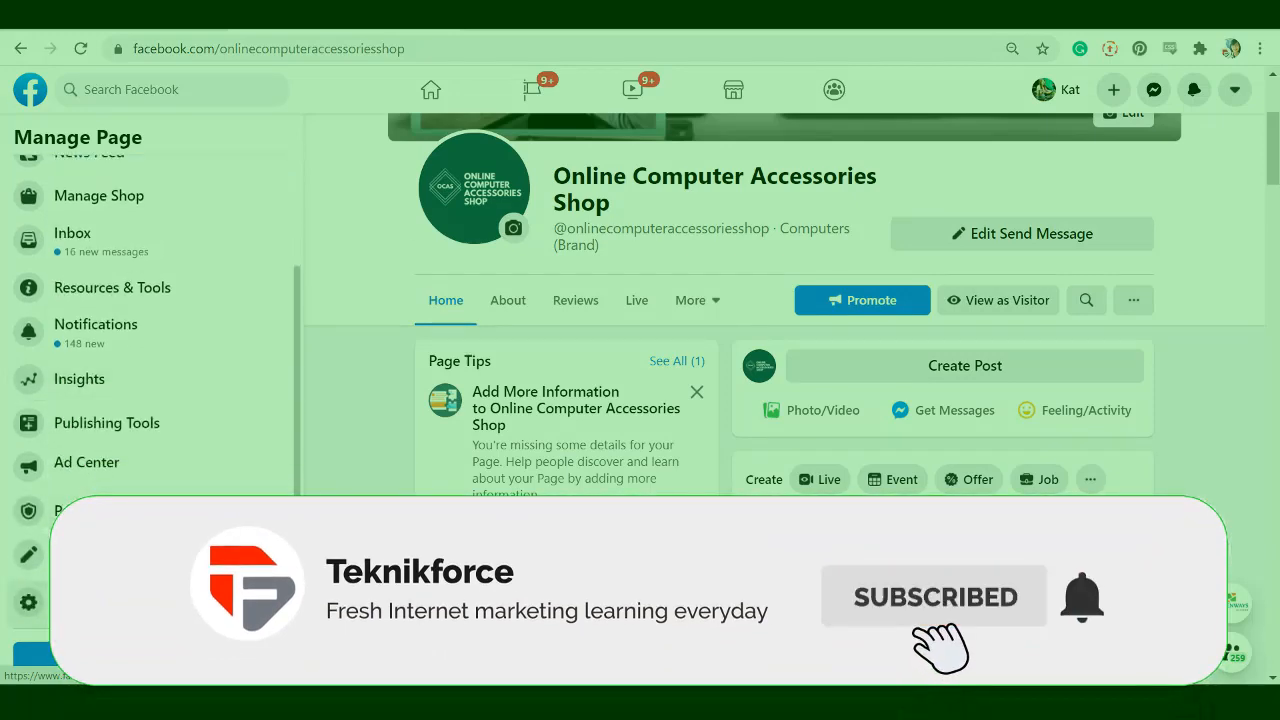
click(1082, 597)
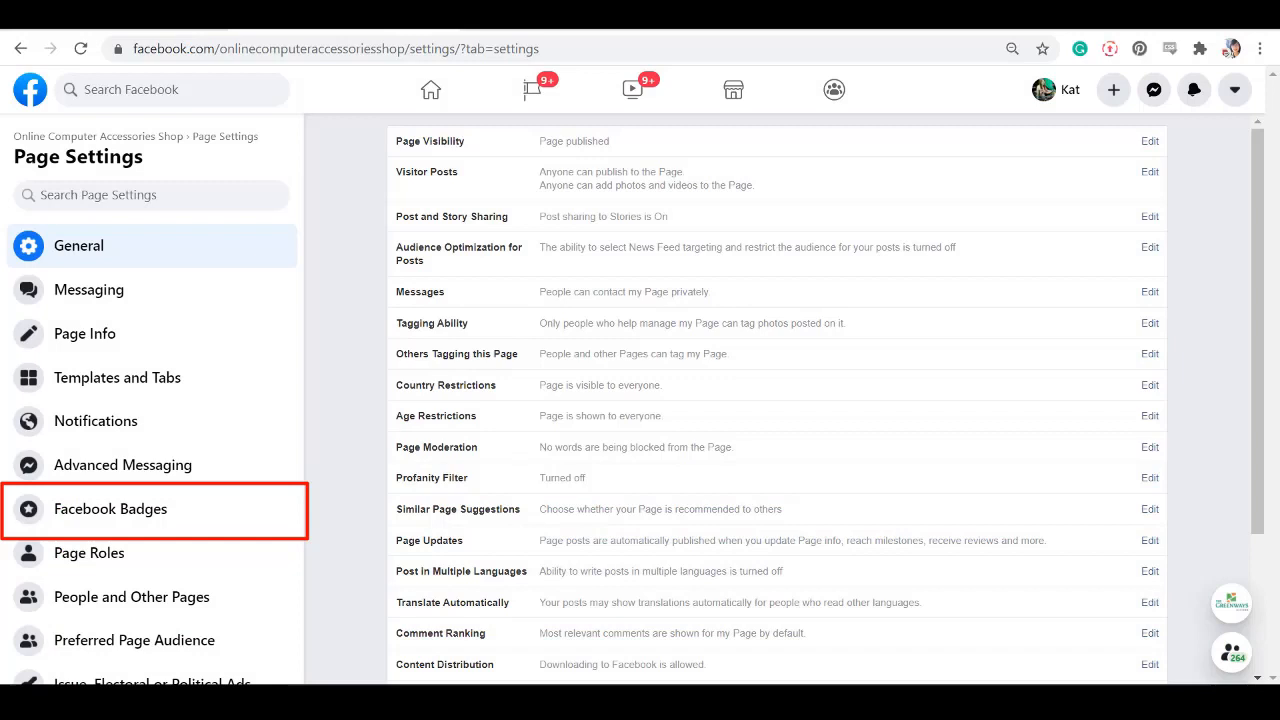
click(110, 509)
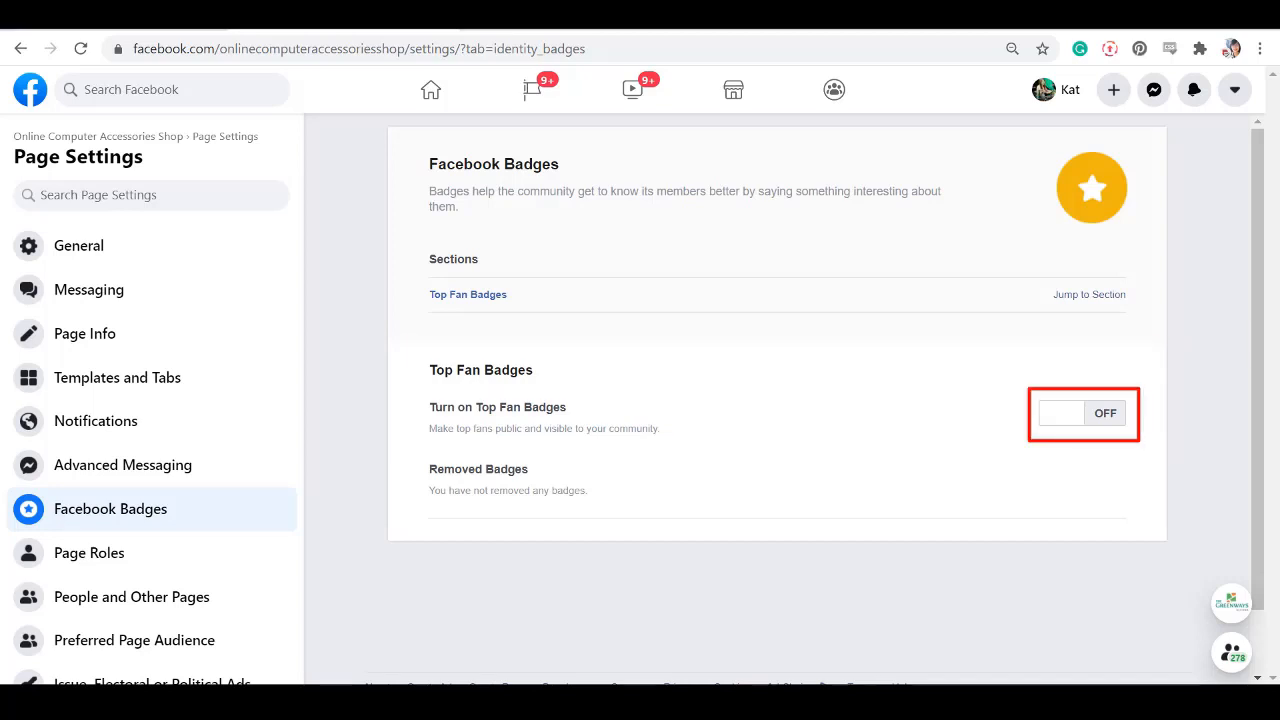
click(1083, 413)
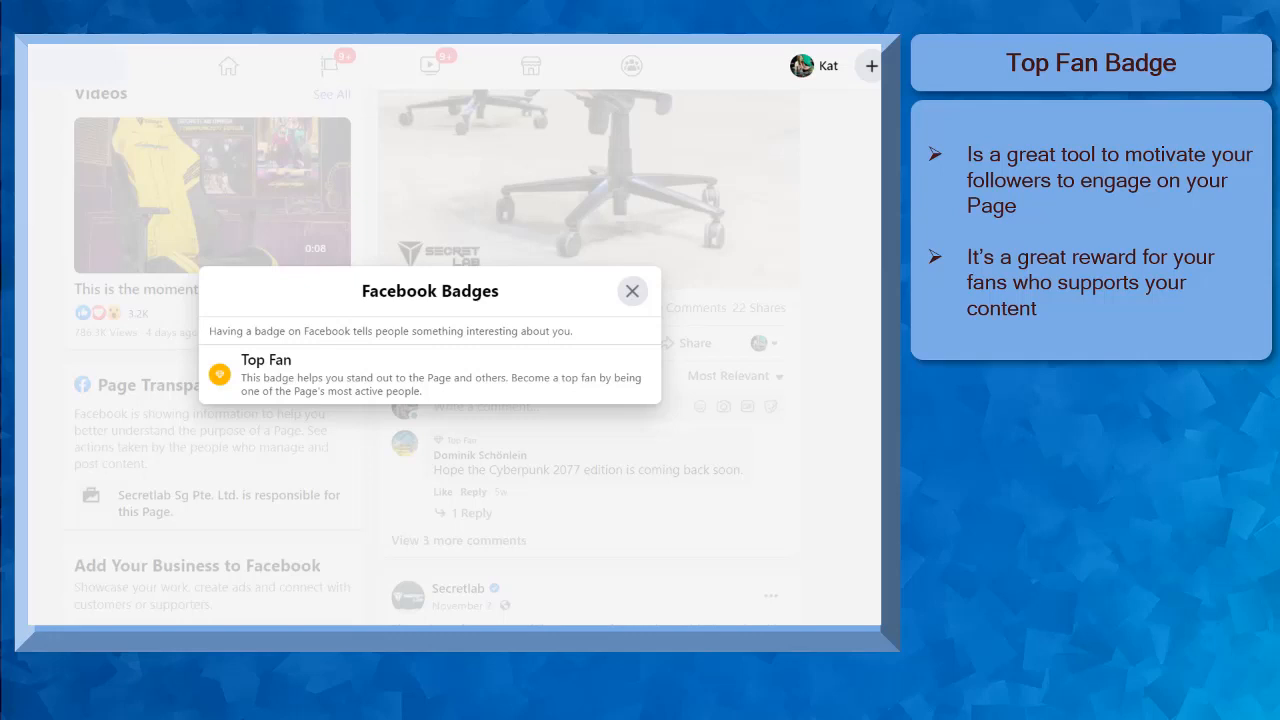
click(632, 291)
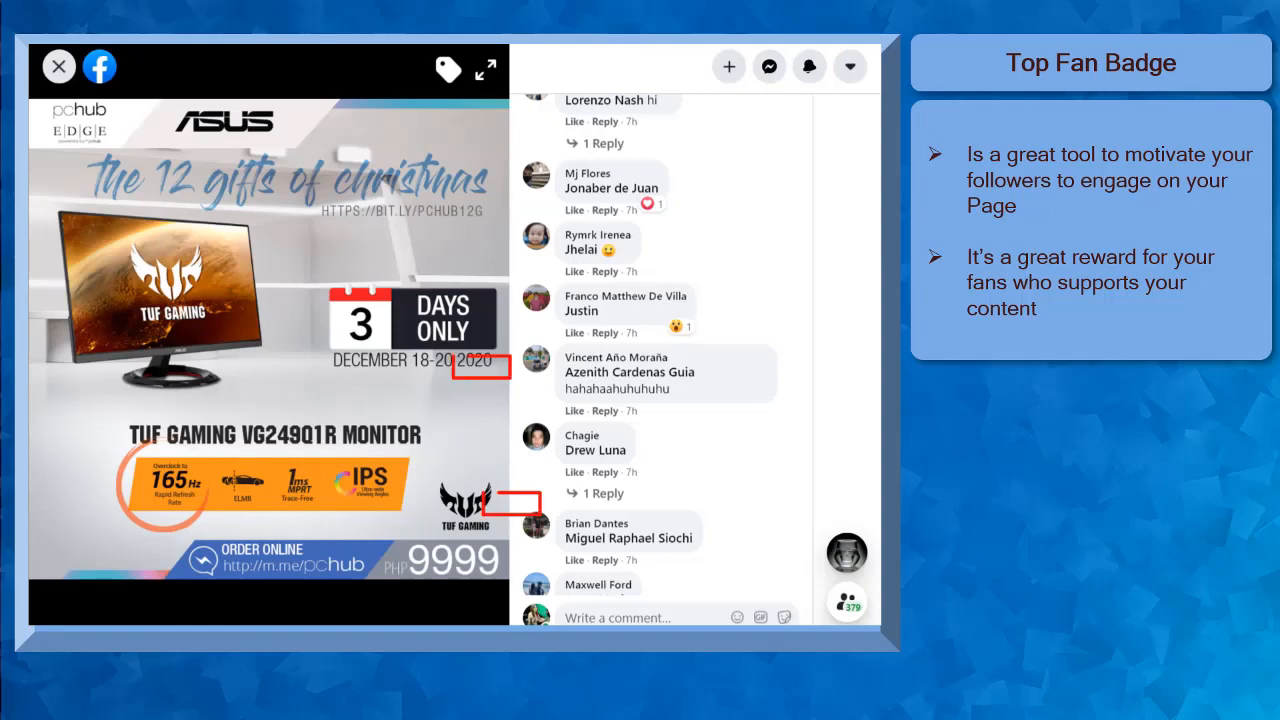
click(58, 66)
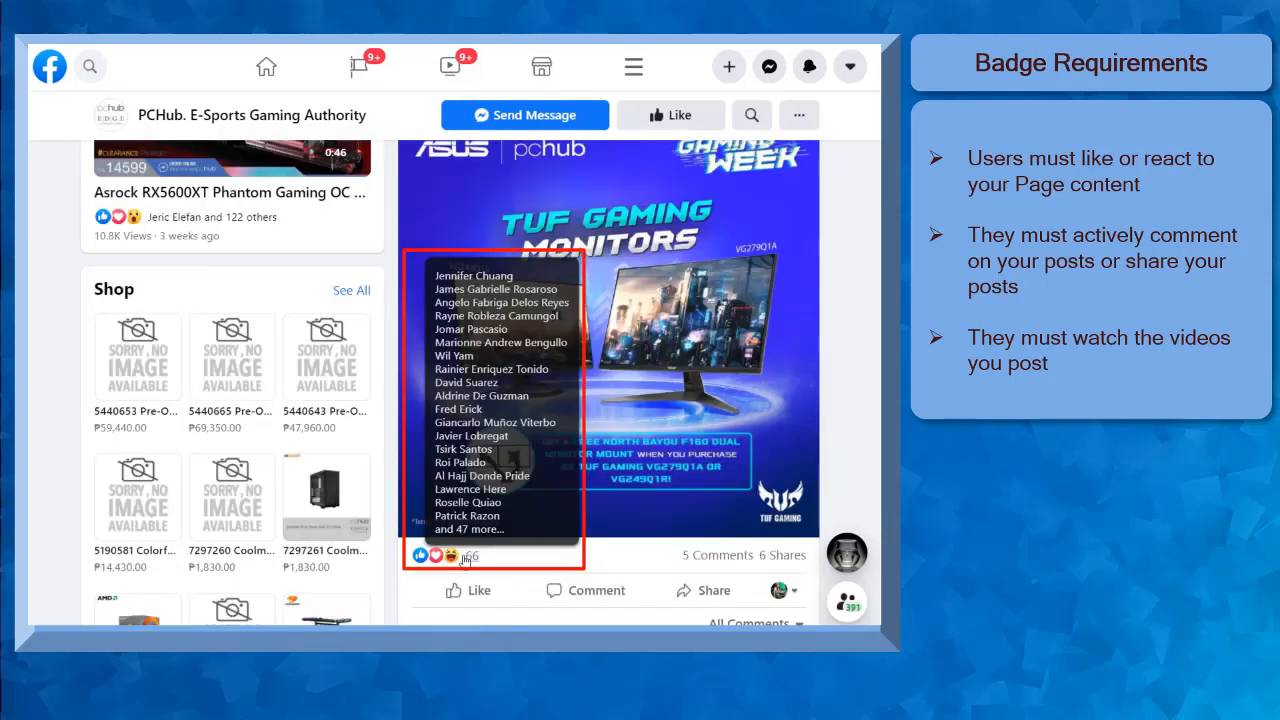
mouse_move(464, 560)
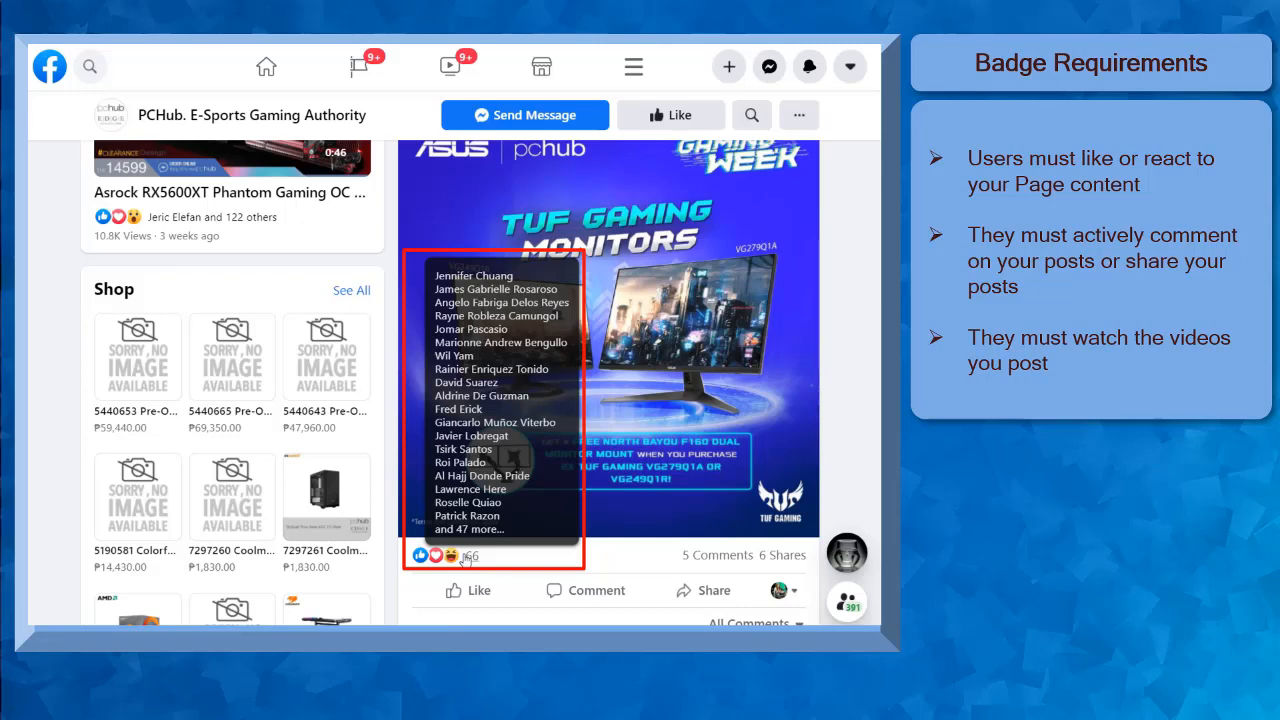
click(717, 555)
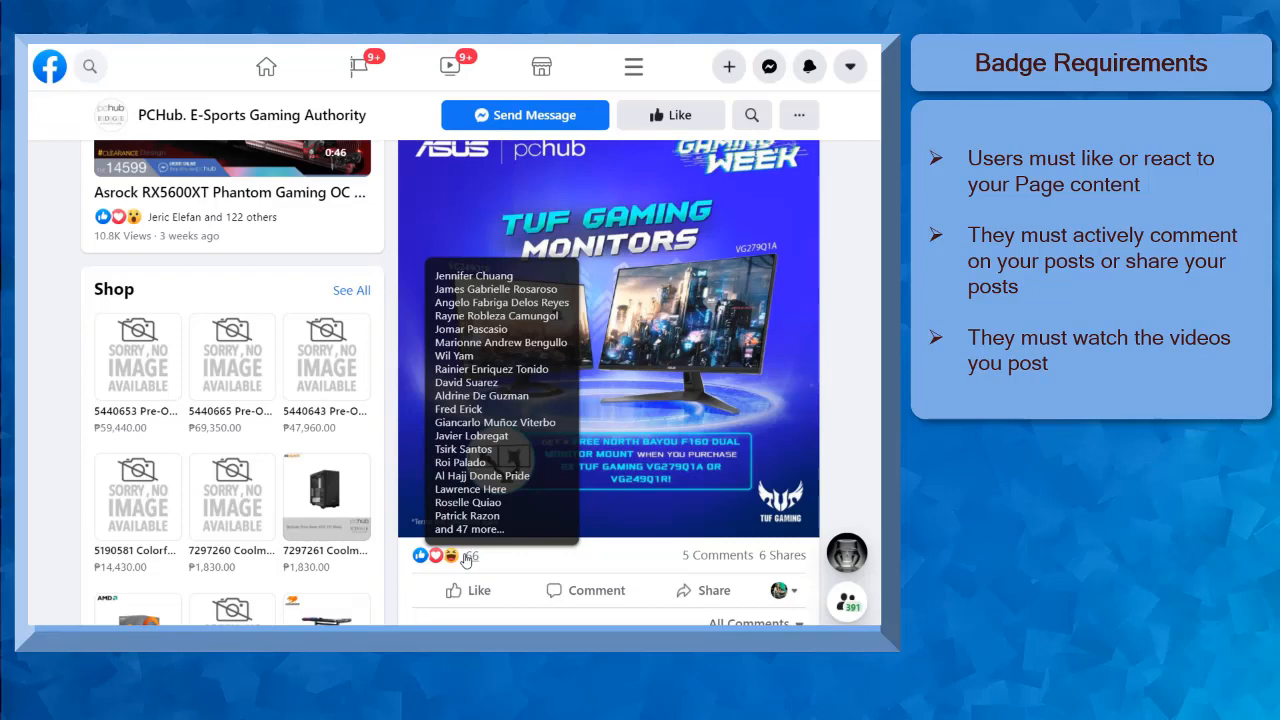
scroll(down, 3)
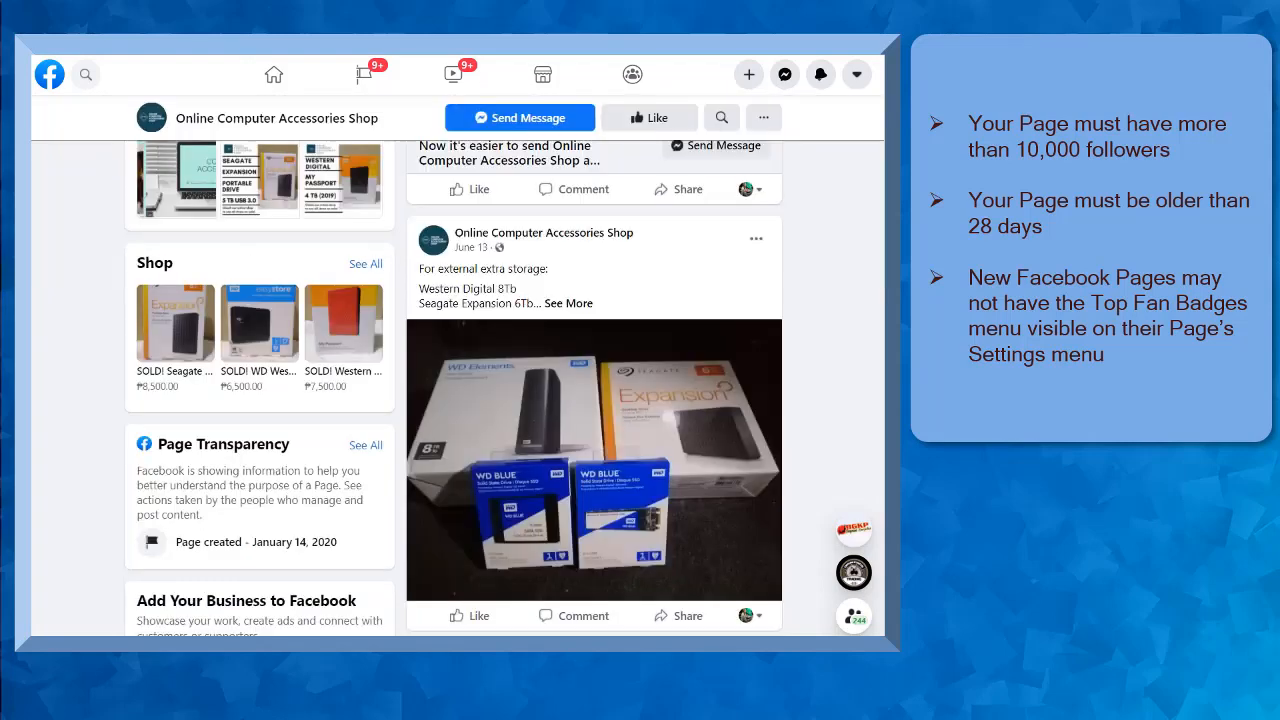
scroll(down, 3)
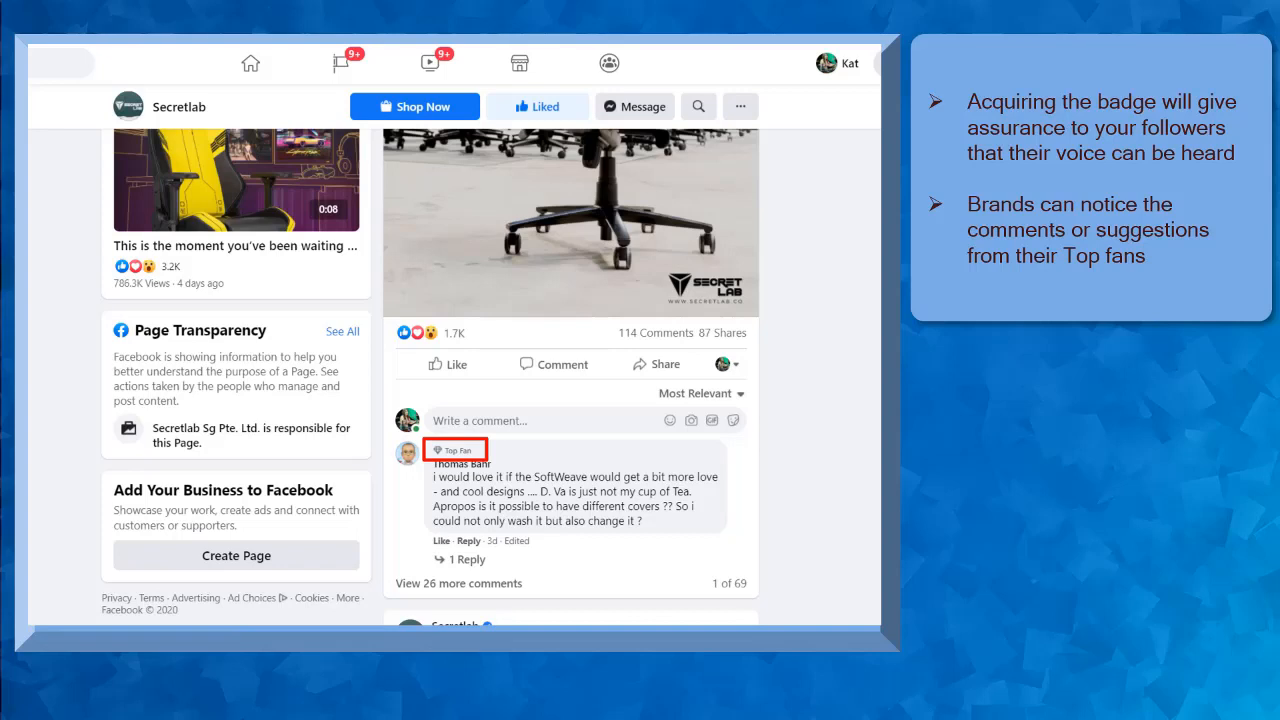
scroll(down, 3)
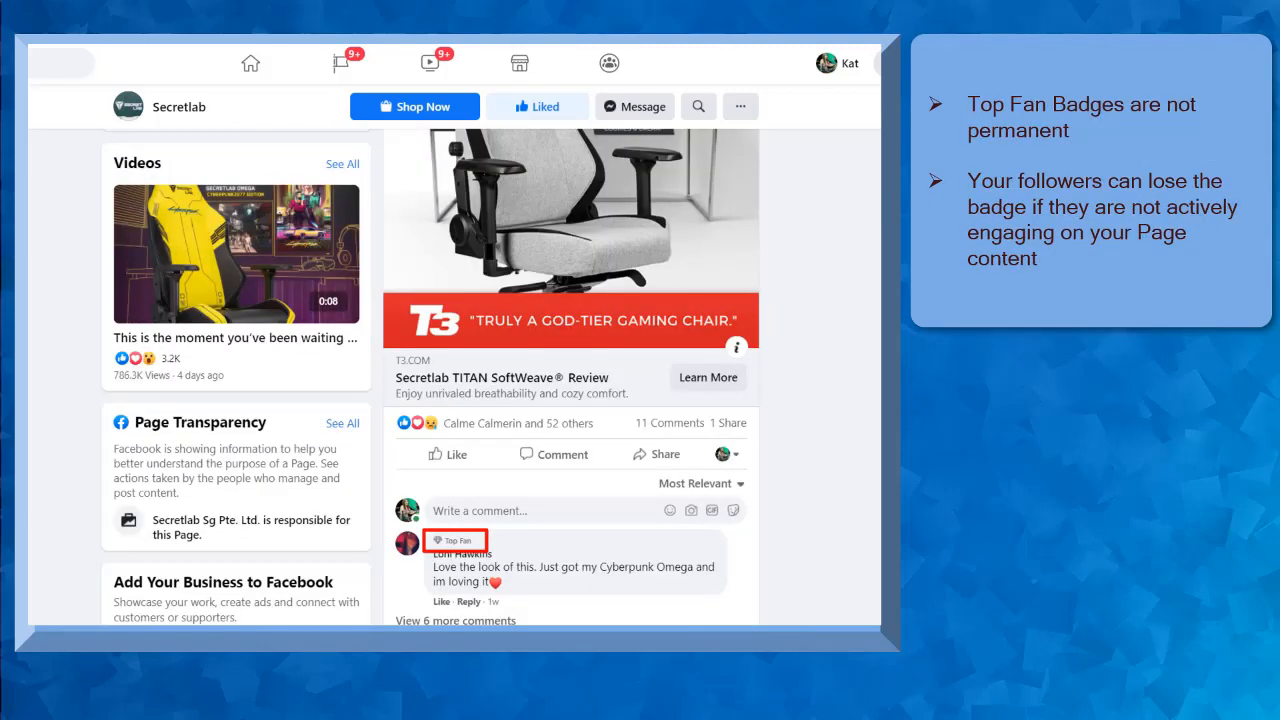
scroll(down, 3)
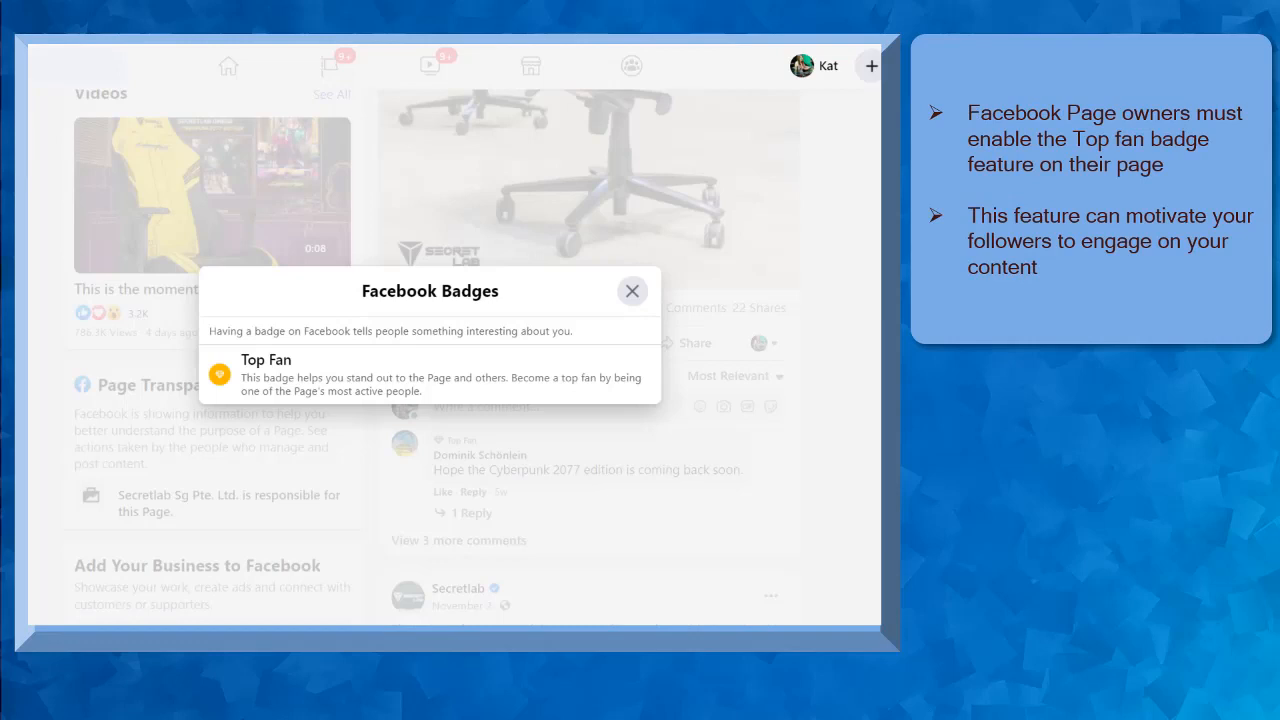
click(631, 291)
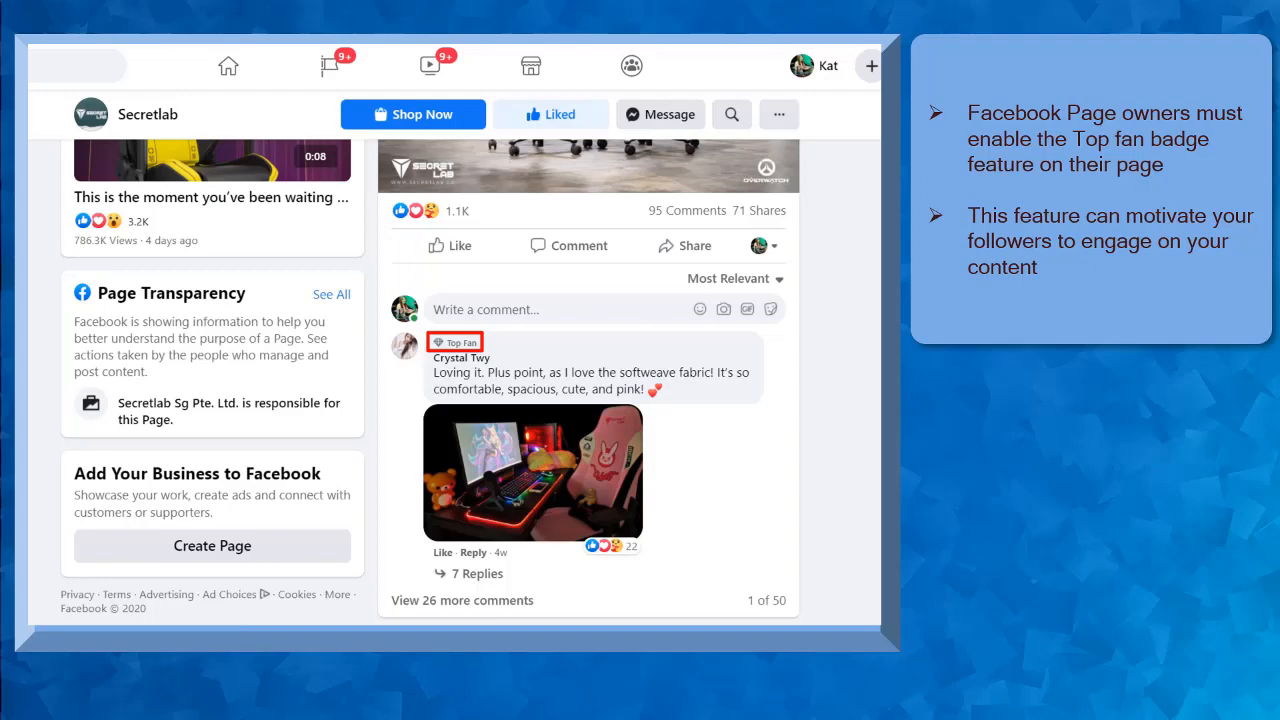
scroll(down, 3)
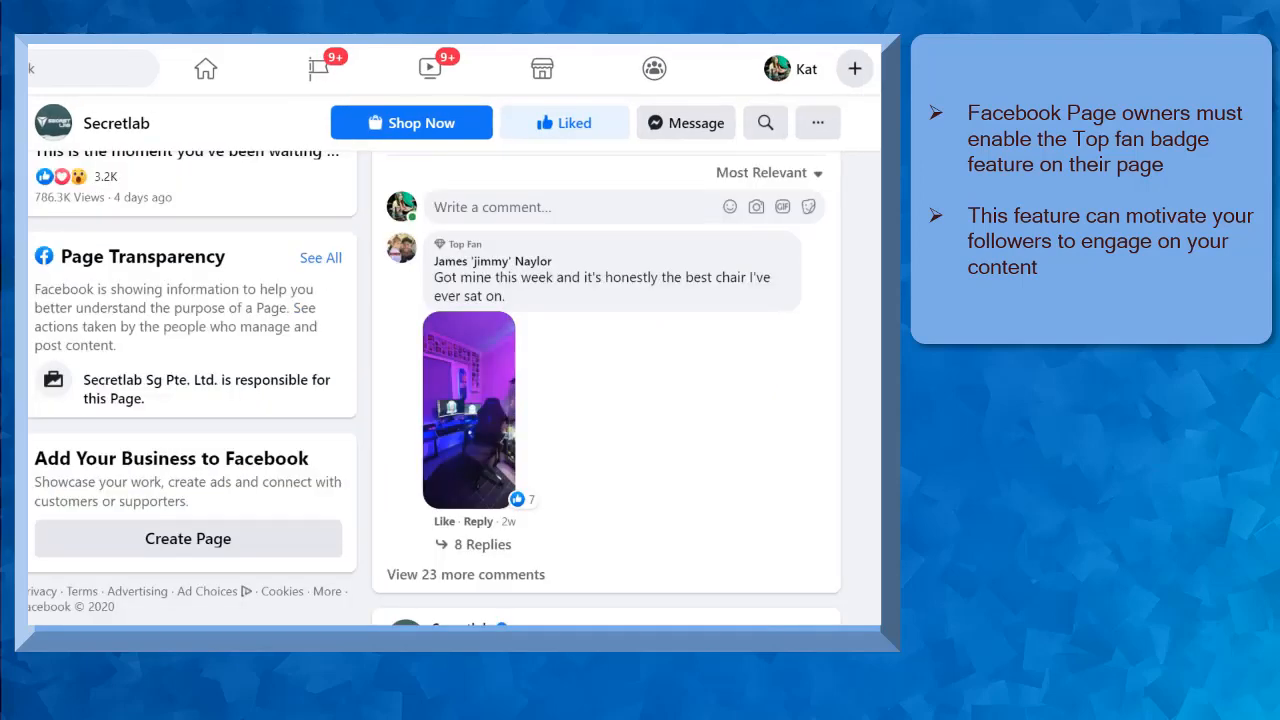
click(461, 244)
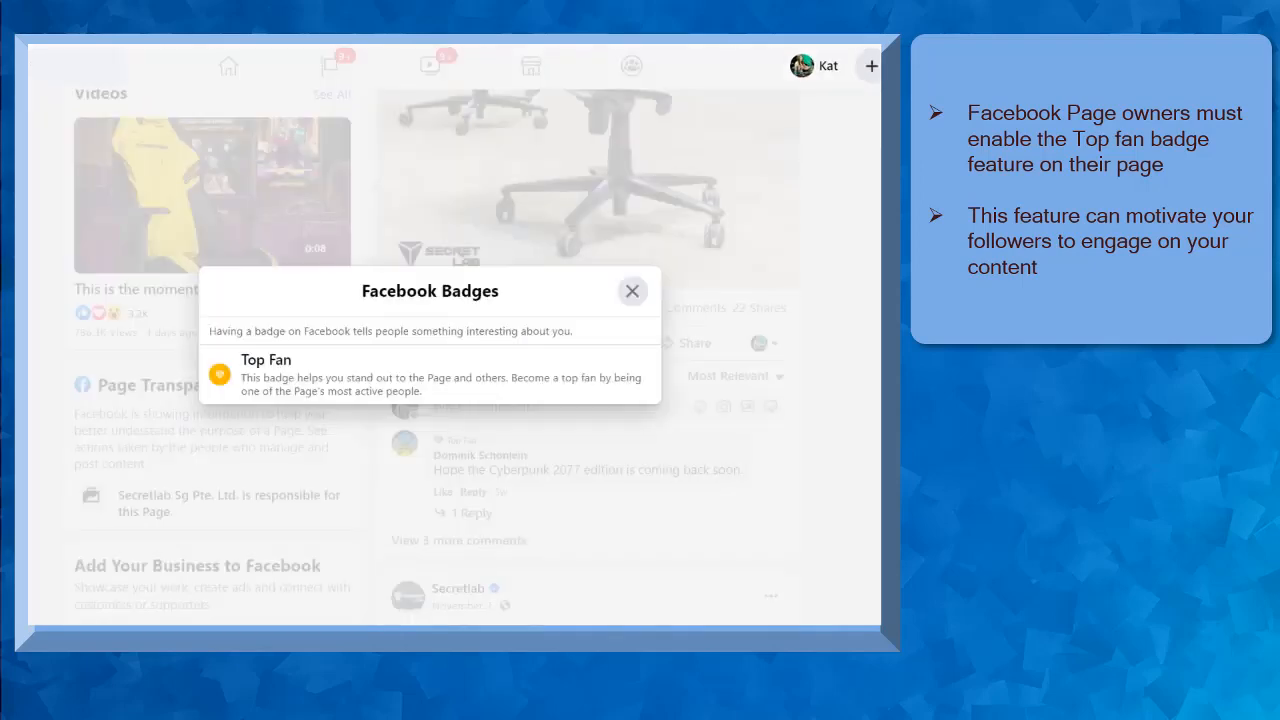